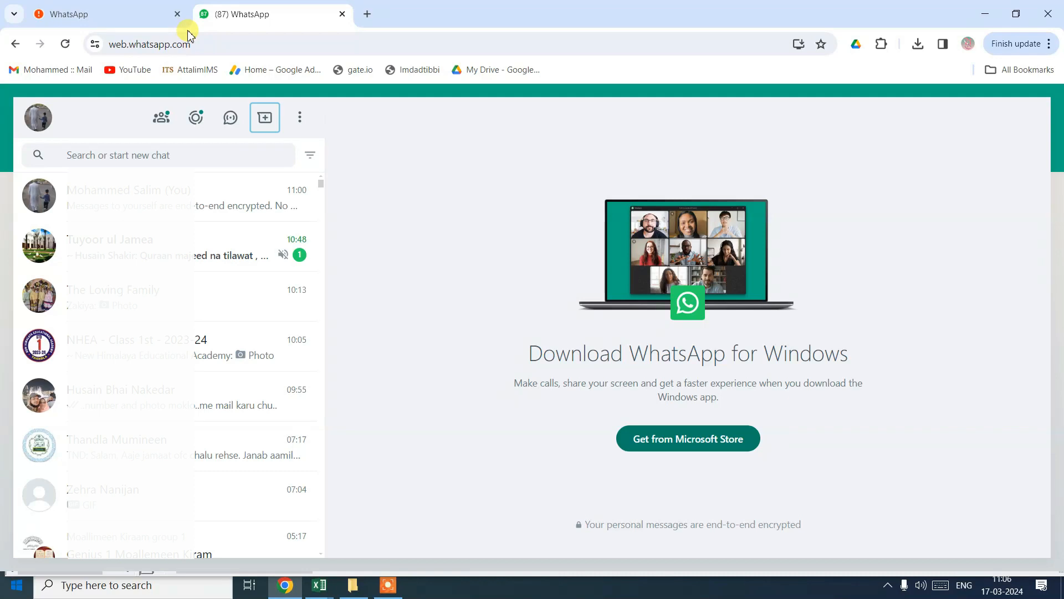
Attach Happy New Year.png in HD quality with Elizabeth's greeting caption and send it to your own chat
{"action": "left_click", "coordinate": [265, 117]}
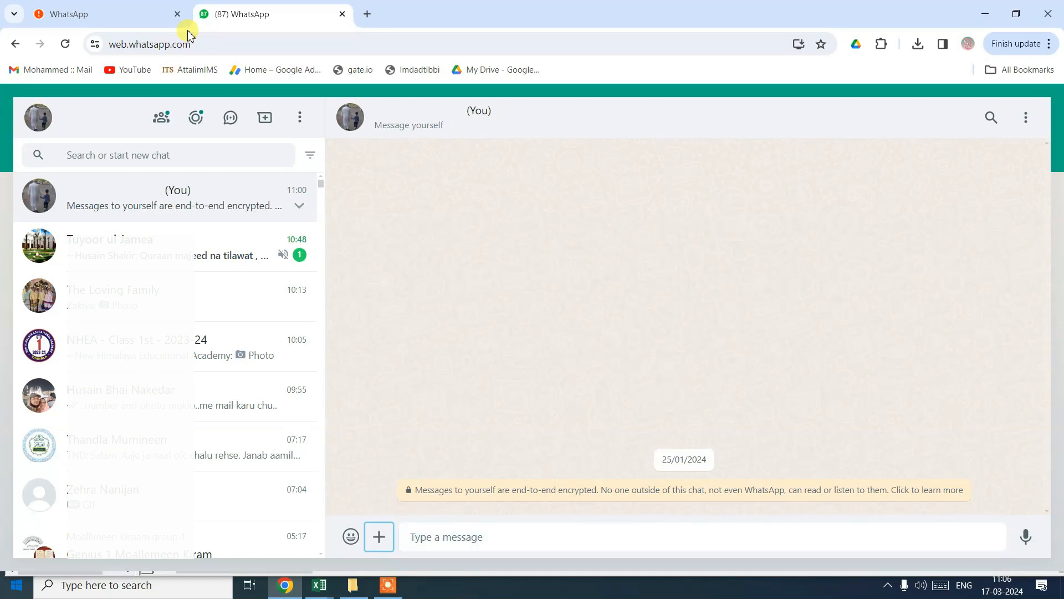
{"action": "left_click", "coordinate": [379, 536]}
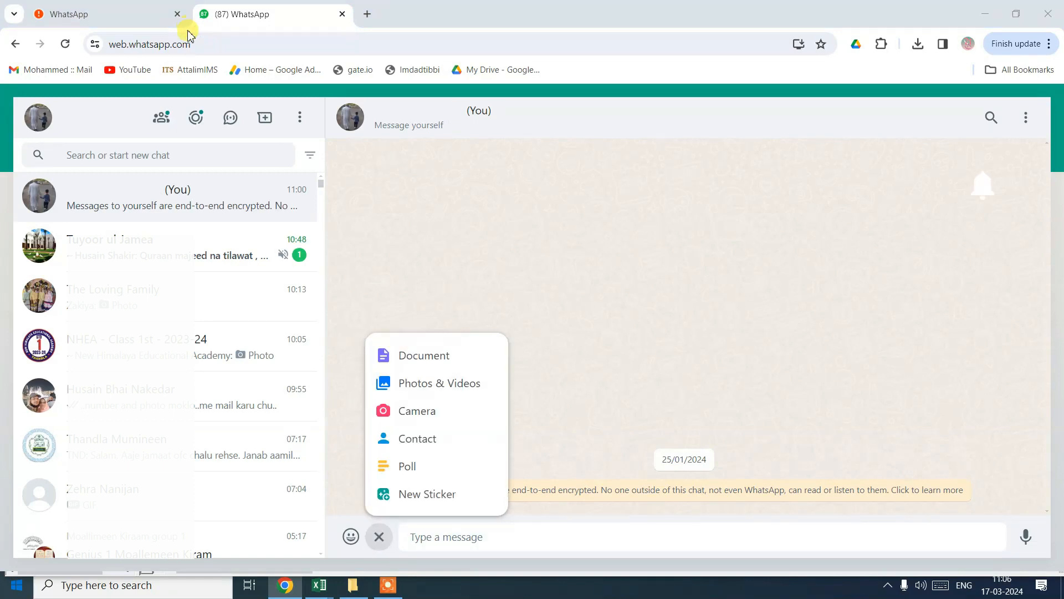
{"action": "left_click", "coordinate": [439, 382]}
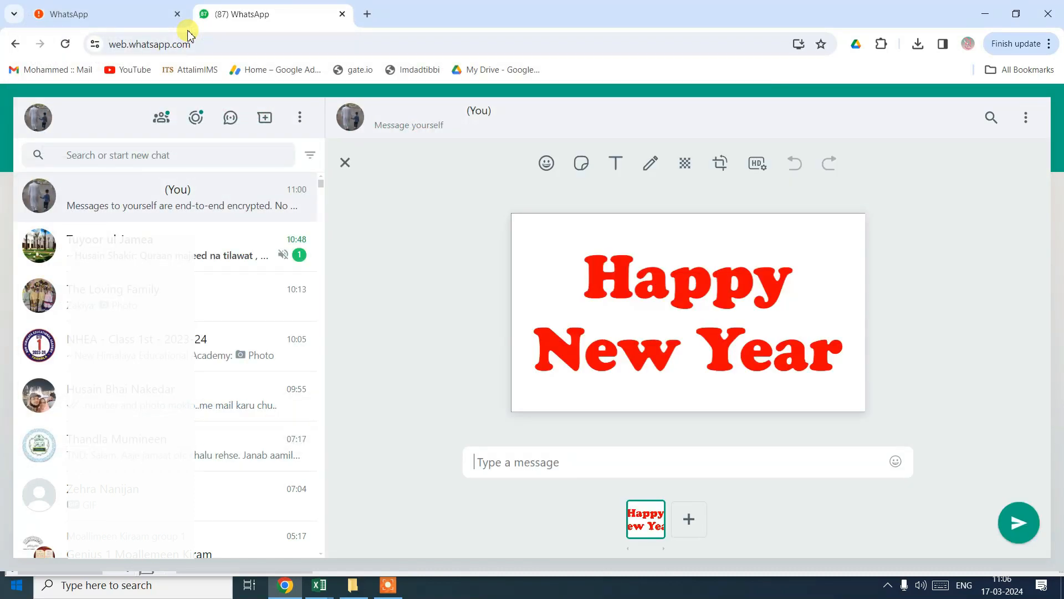
{"action": "left_click", "coordinate": [756, 162]}
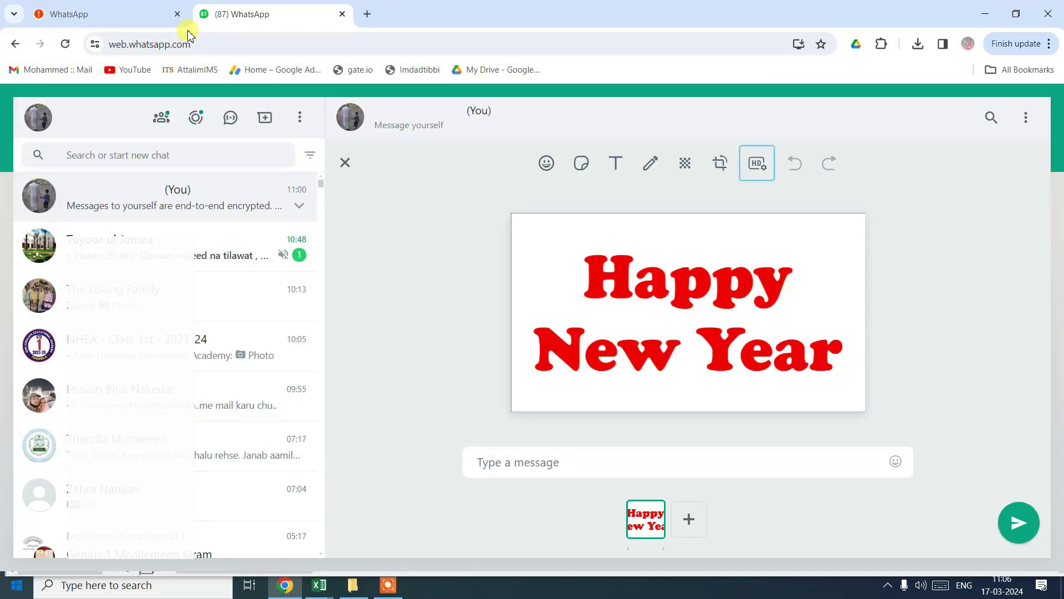
{"action": "left_click", "coordinate": [756, 163]}
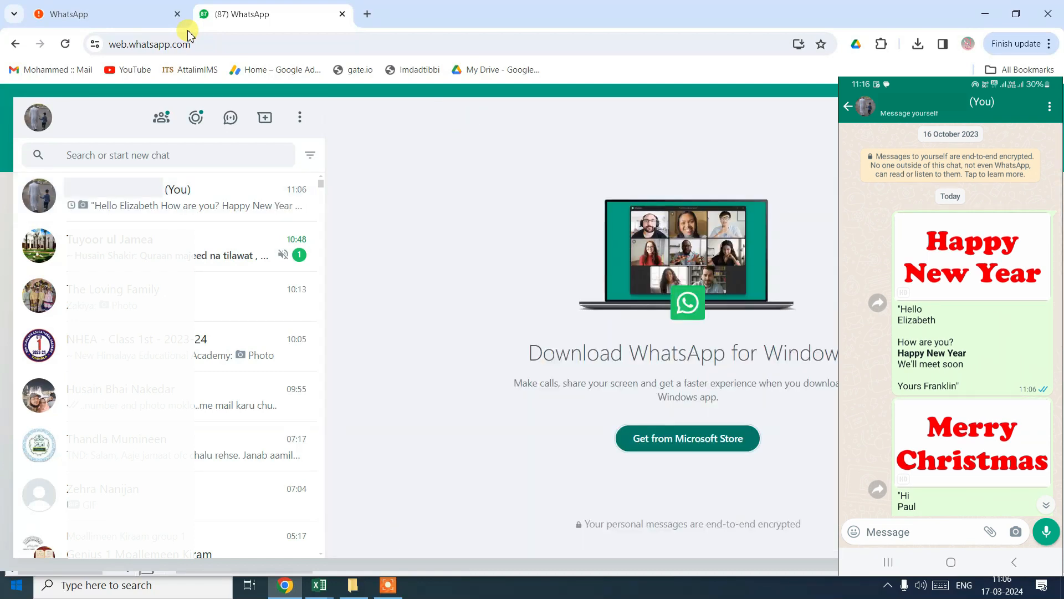
View the delivered Happy New Year image and 'Hello Elizabeth' message in the 'You' chat
{"action": "left_click", "coordinate": [264, 117]}
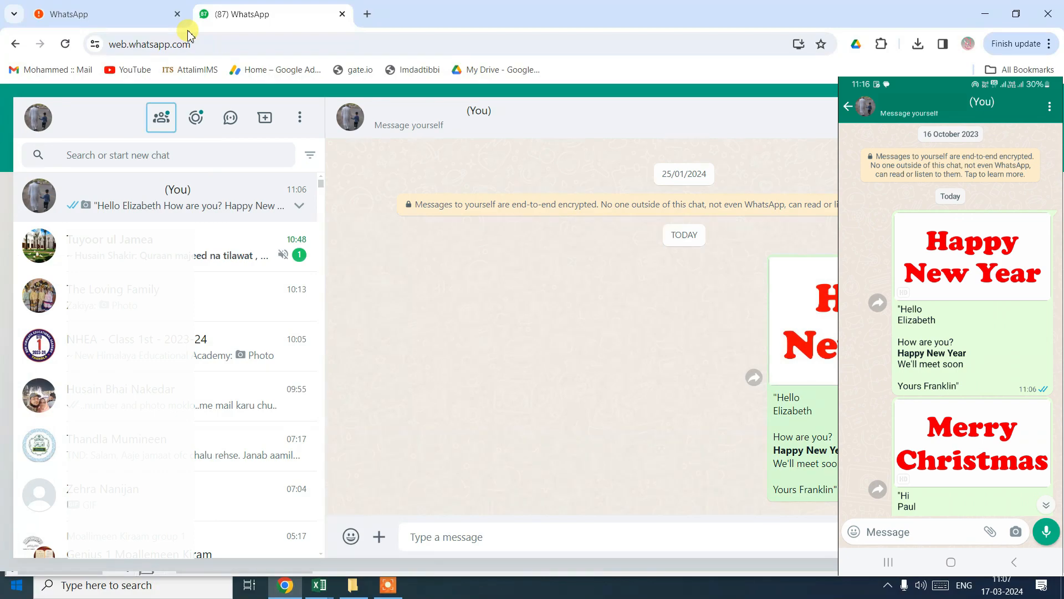
{"action": "left_click", "coordinate": [351, 584]}
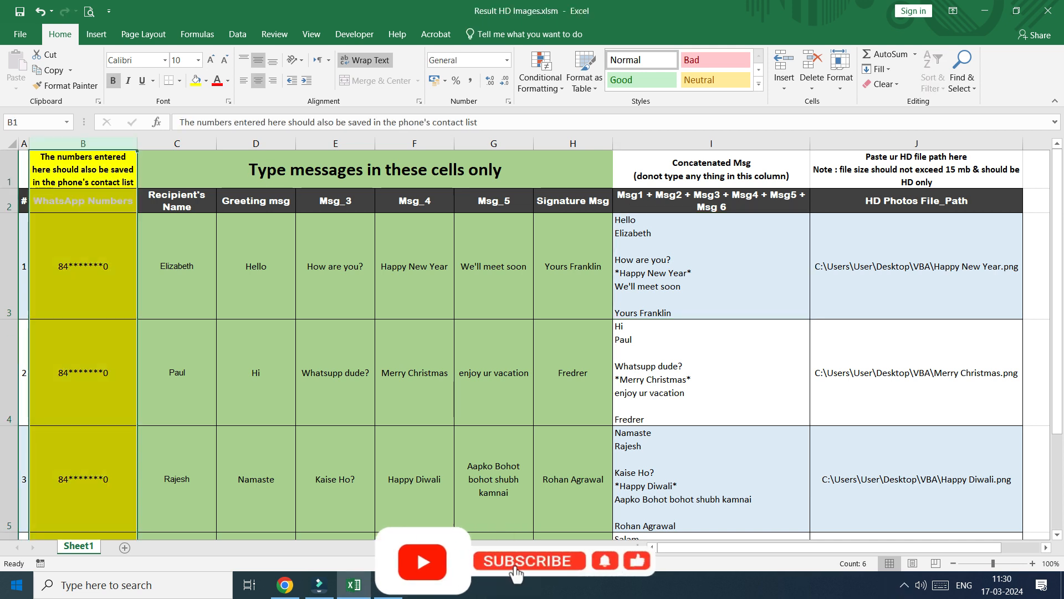
{"action": "left_click", "coordinate": [530, 560]}
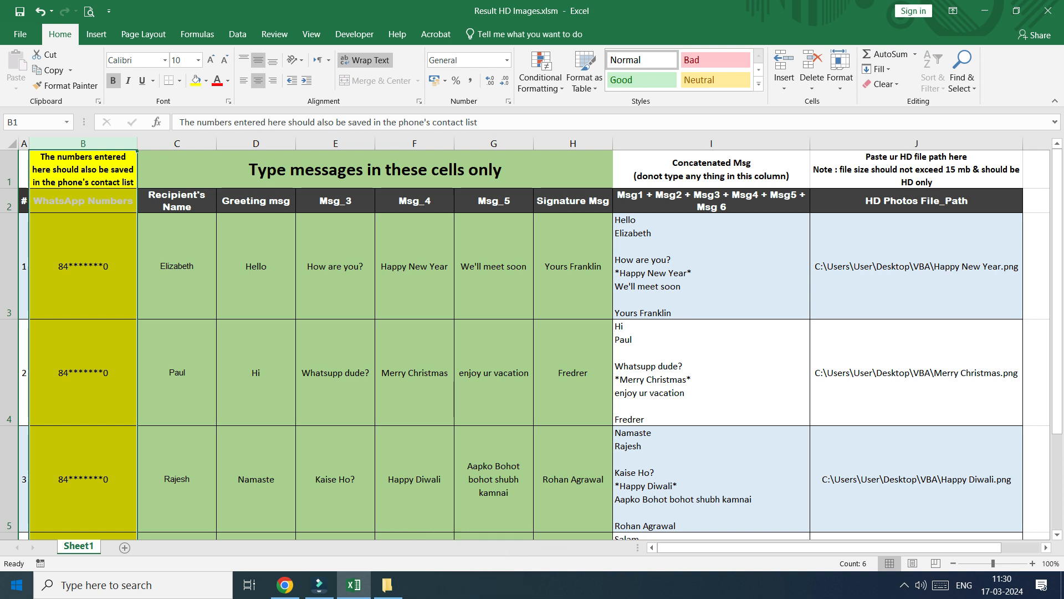
{"action": "left_click", "coordinate": [177, 201]}
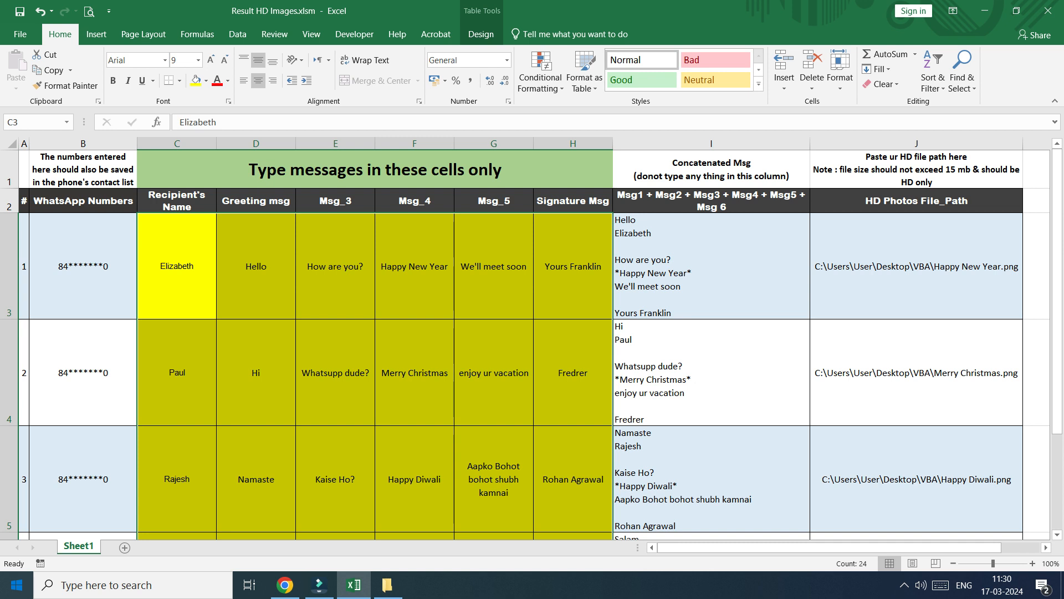
{"action": "left_click", "coordinate": [710, 266]}
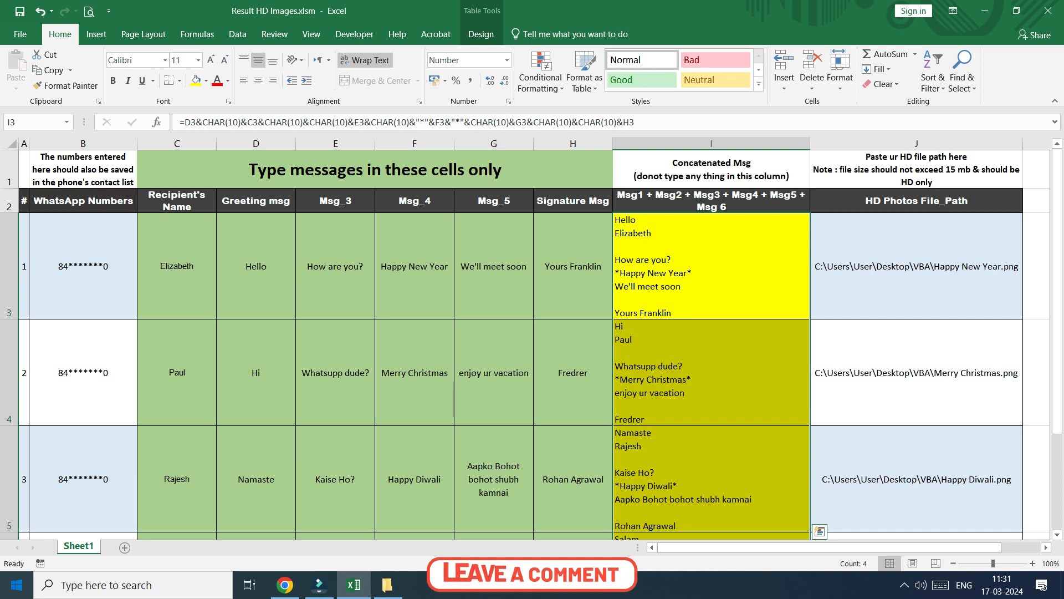
Run the Excel_to_WhatsApp sub from Module1 in the VBA editor
{"action": "left_click", "coordinate": [916, 266]}
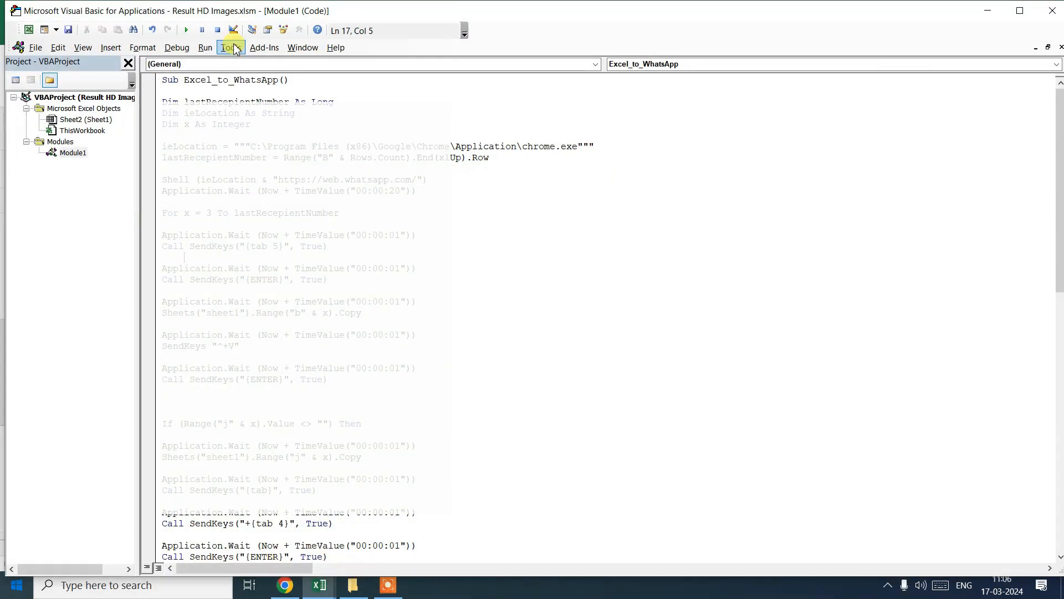
{"action": "left_click", "coordinate": [185, 30]}
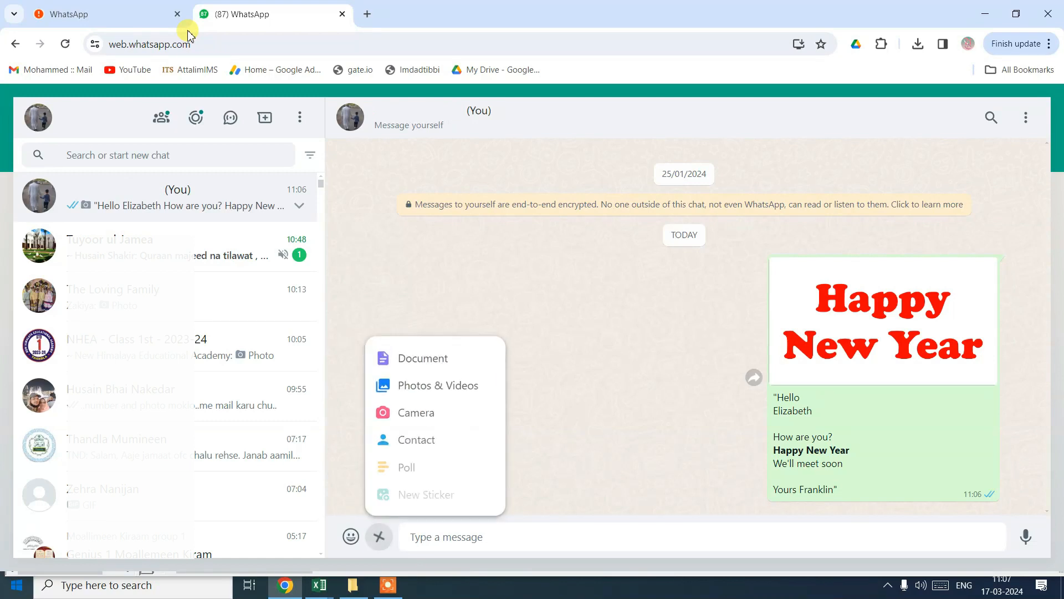
Check the macro-sent Merry Christmas, Happy Diwali and Eid Mubarak greetings in your own chat
{"action": "left_click", "coordinate": [440, 385]}
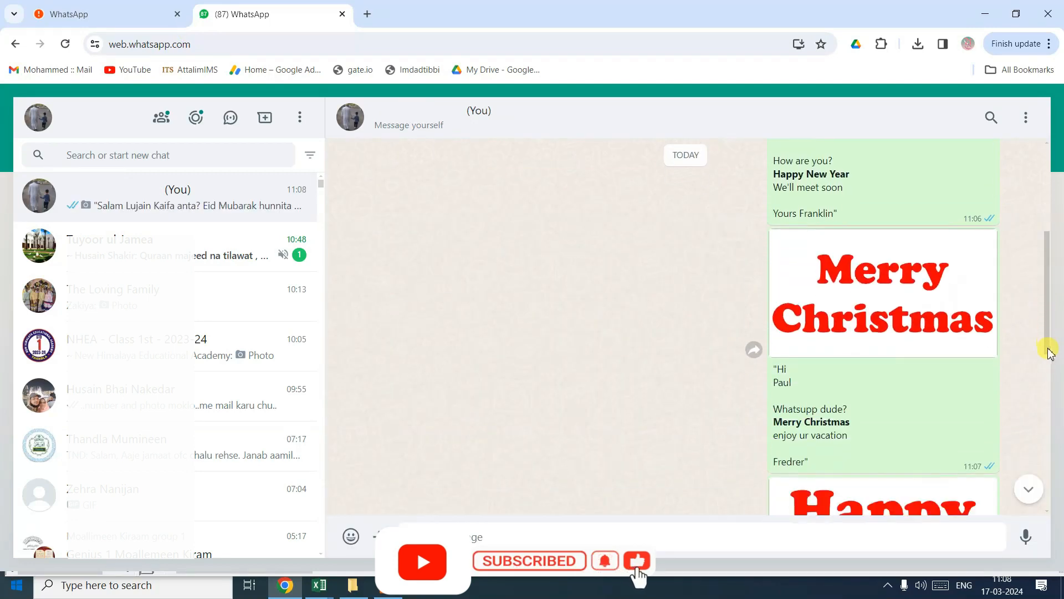
{"action": "scroll", "scroll_direction": "down", "scroll_amount": 3}
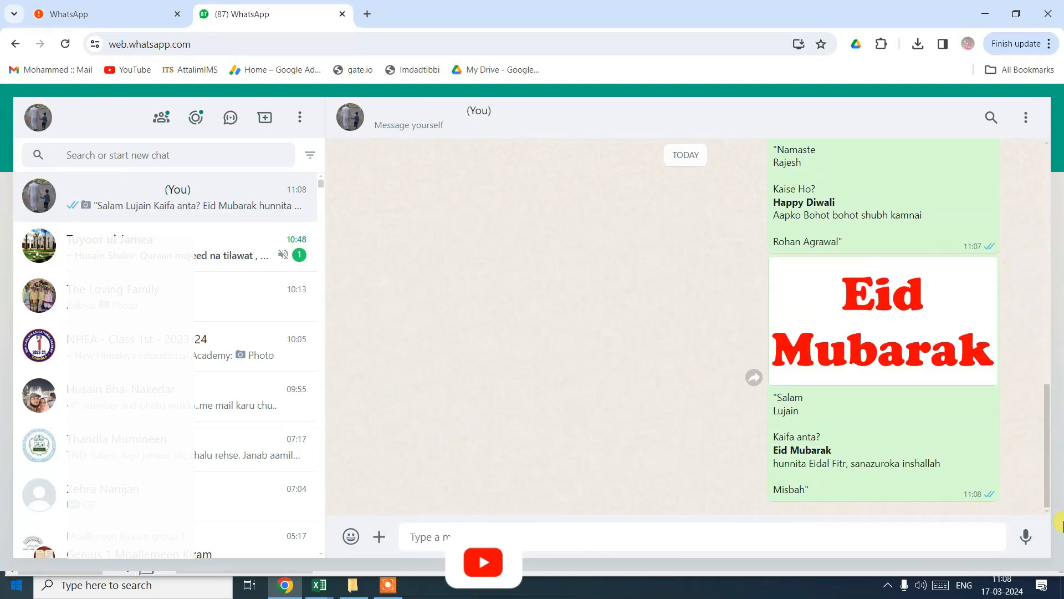